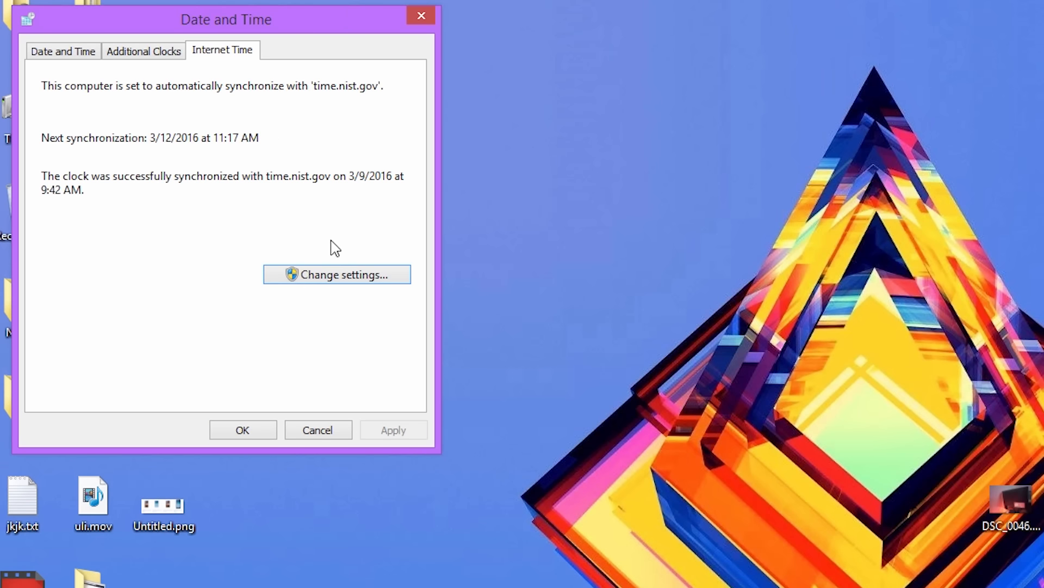
Confirm the clock syncs with time.nist.gov and return to the Amazon Redmi Note 3 tab
click(336, 274)
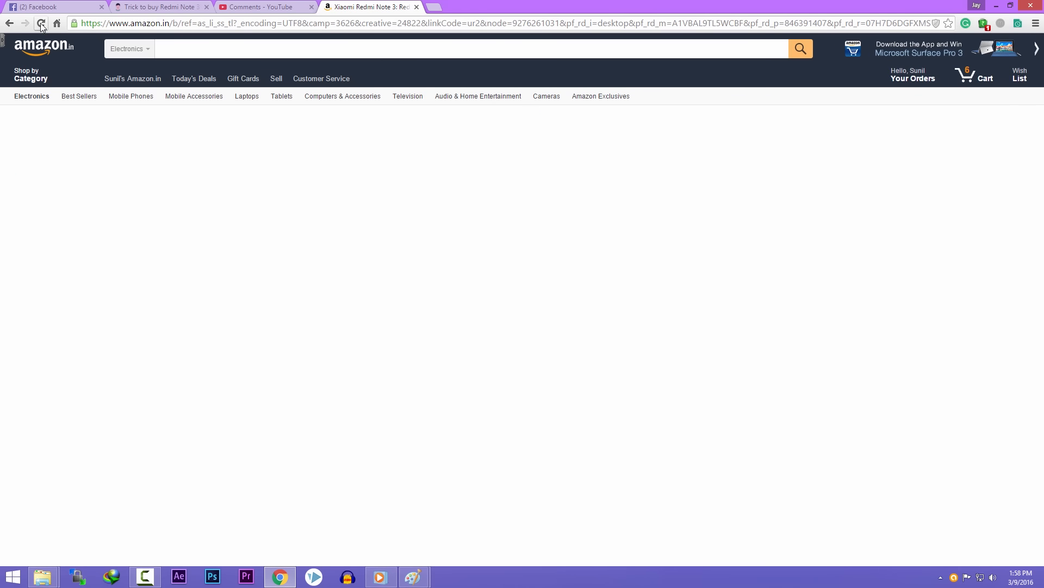
Reload the sale page, clear the DevTools Console, then switch to the blog.sriraman.in script post
click(41, 23)
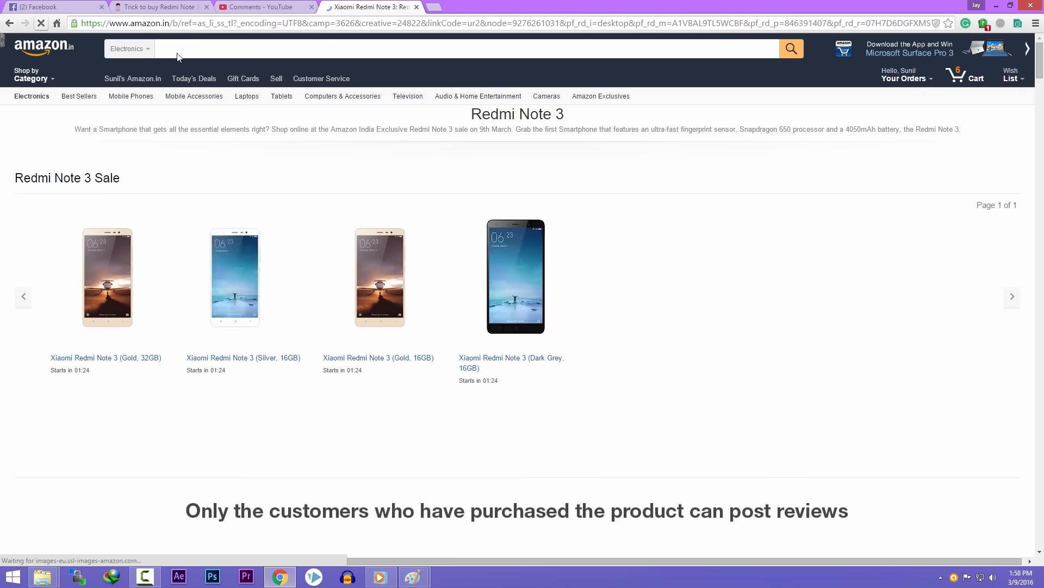
mouse_move(804, 337)
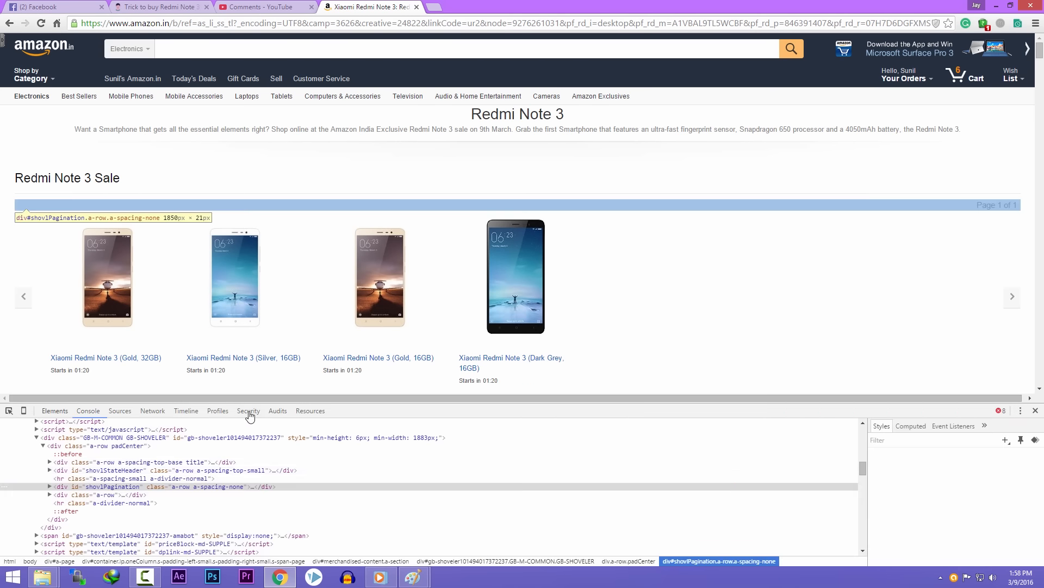
click(87, 410)
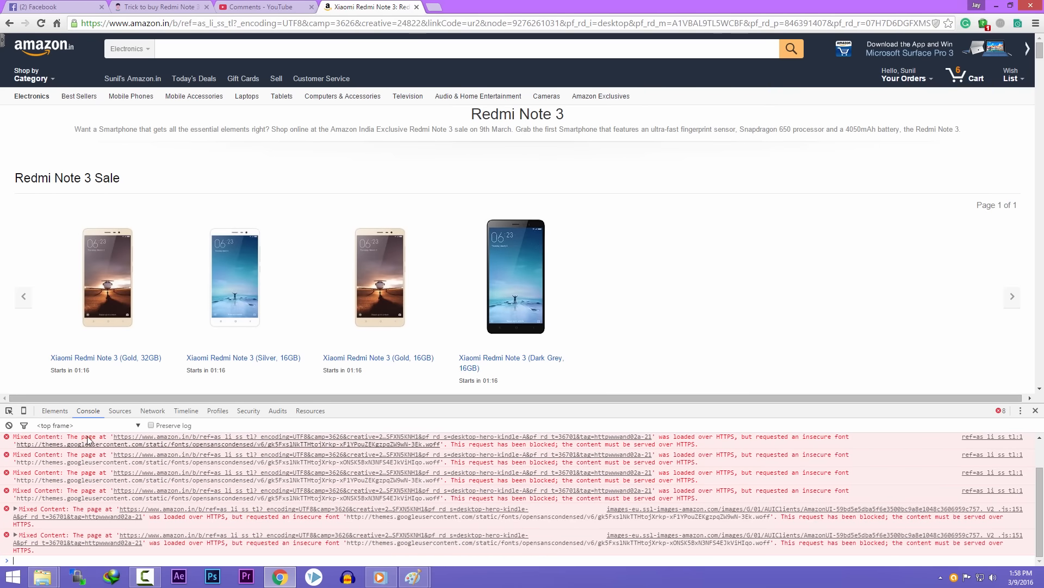
click(9, 427)
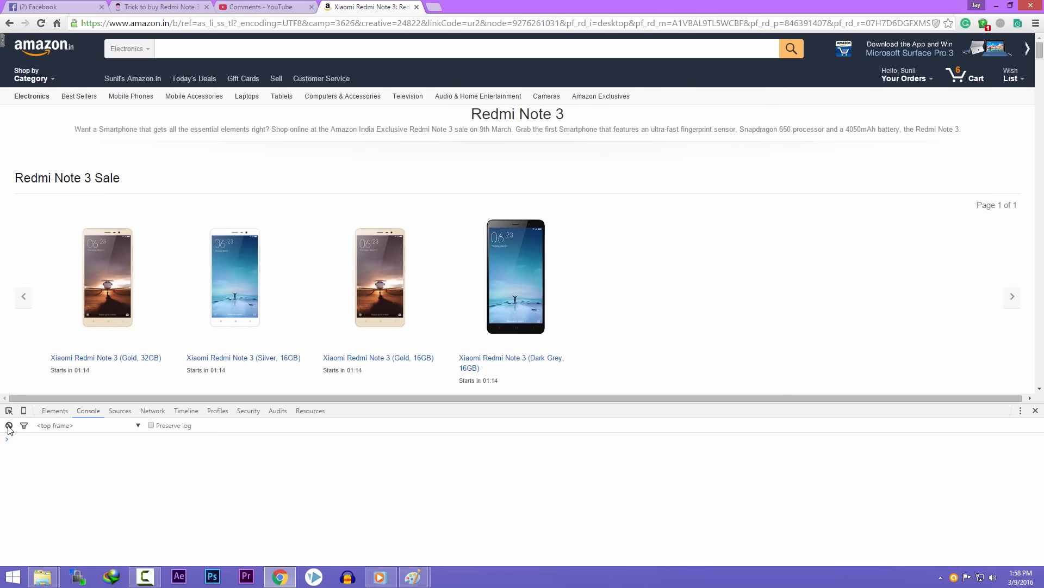
click(160, 6)
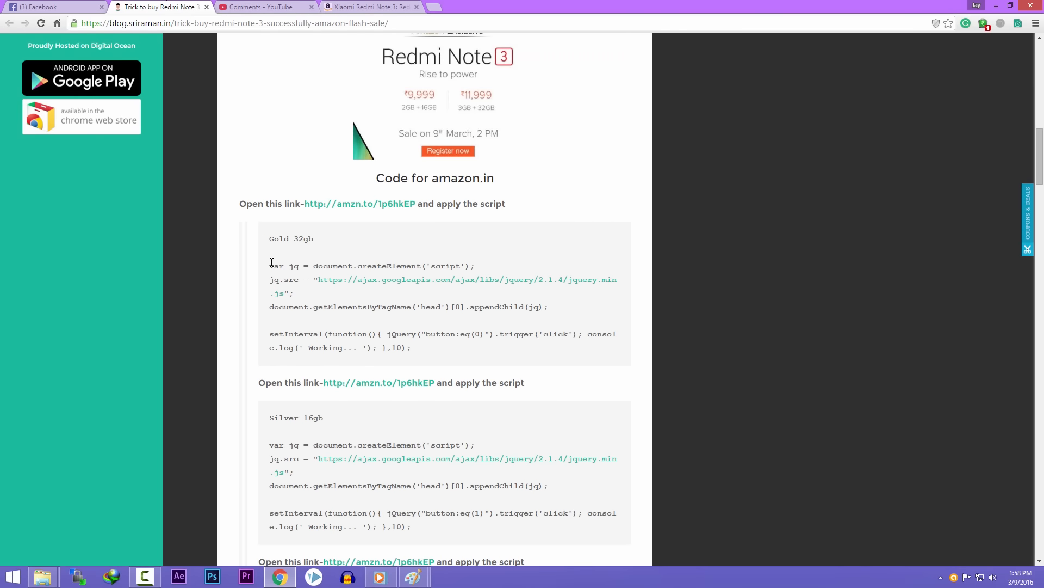
Copy the Gold 16gb auto-click script from the blog's code block
scroll(down, 3)
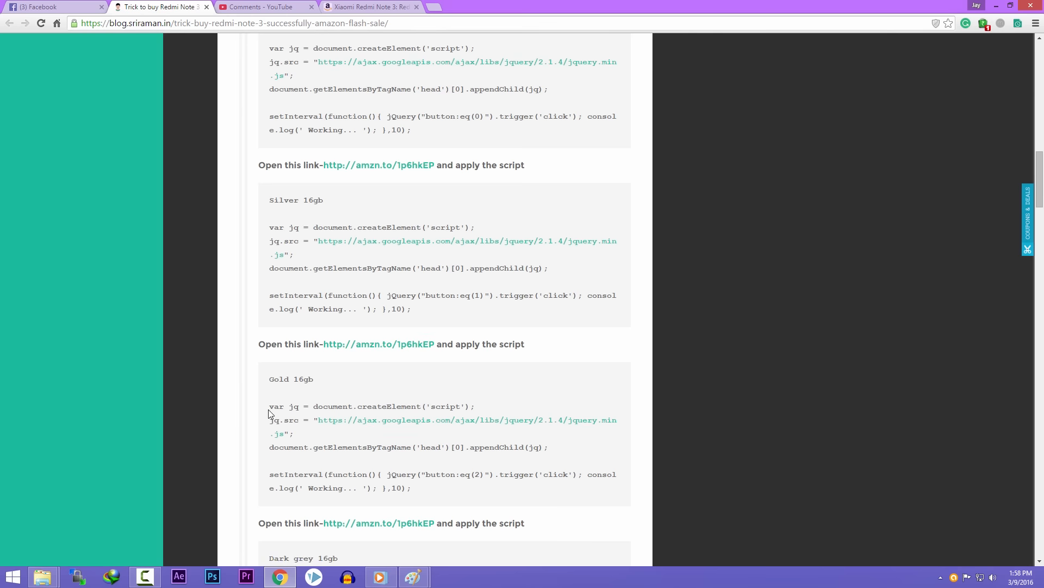
right_click(440, 476)
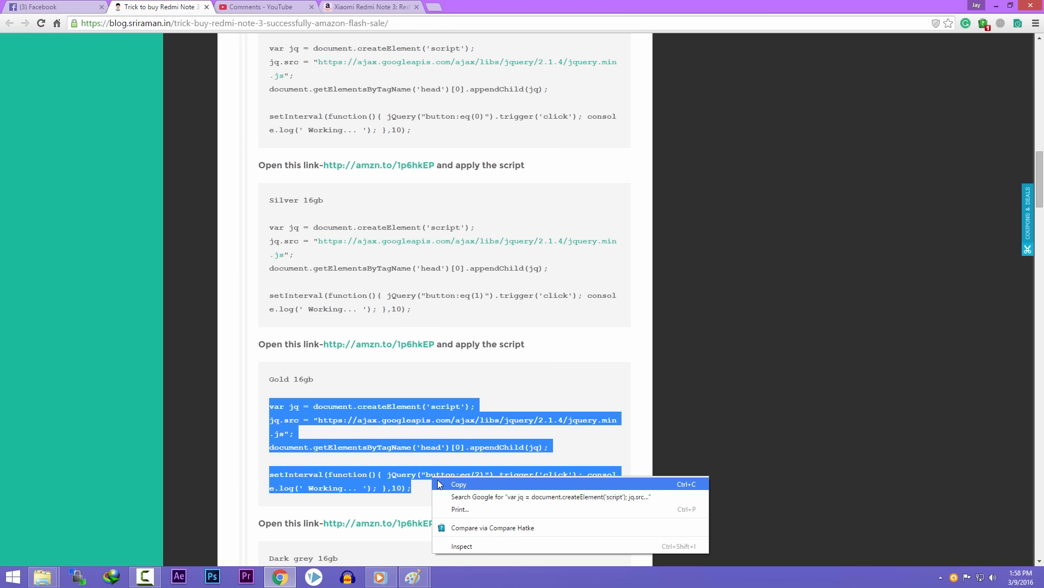
click(459, 483)
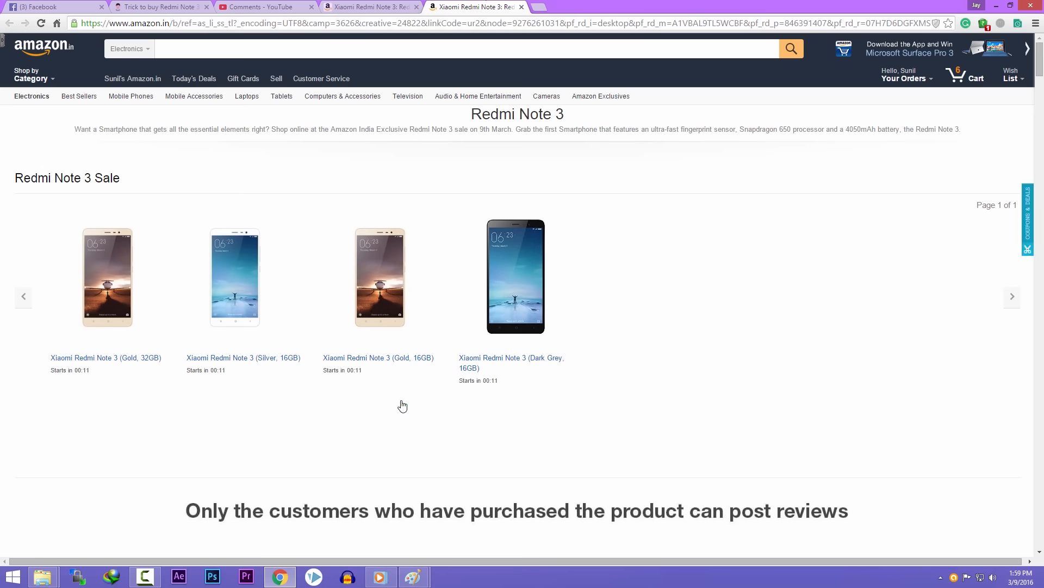
mouse_move(365, 379)
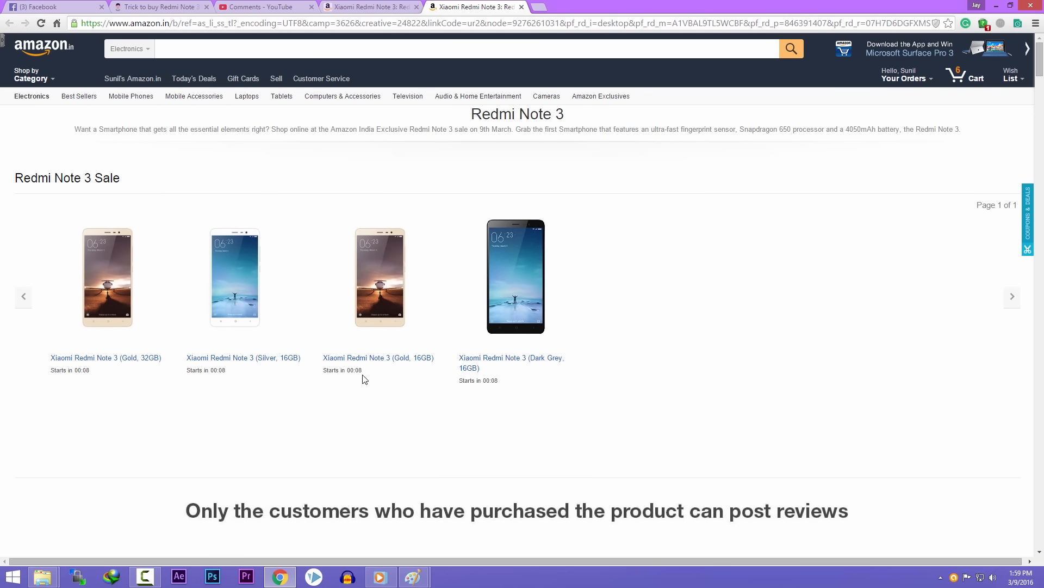
Run the pasted script to place the Gold 16GB order, then post the success status on Facebook
key(F12)
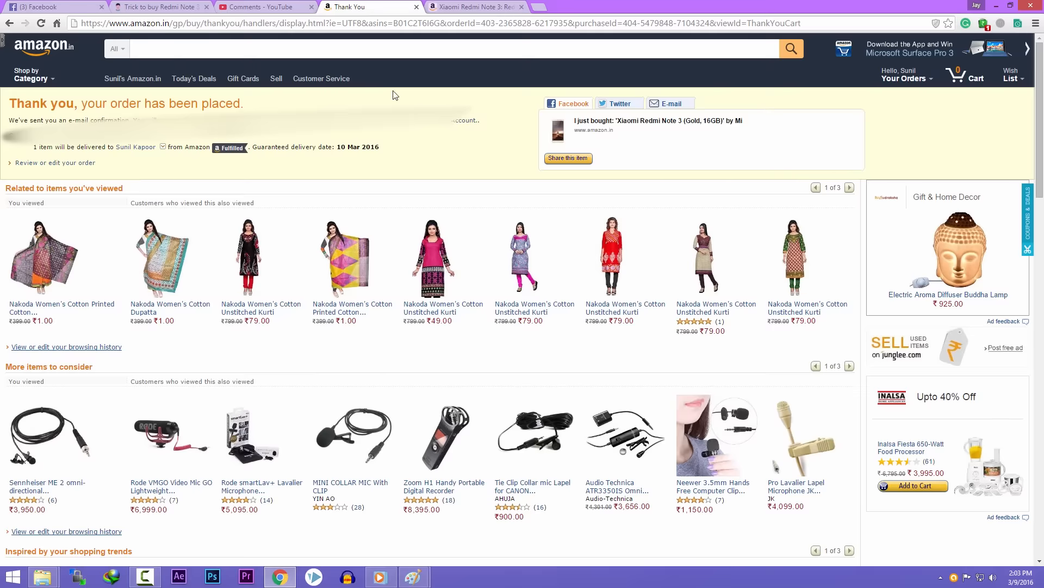
click(50, 6)
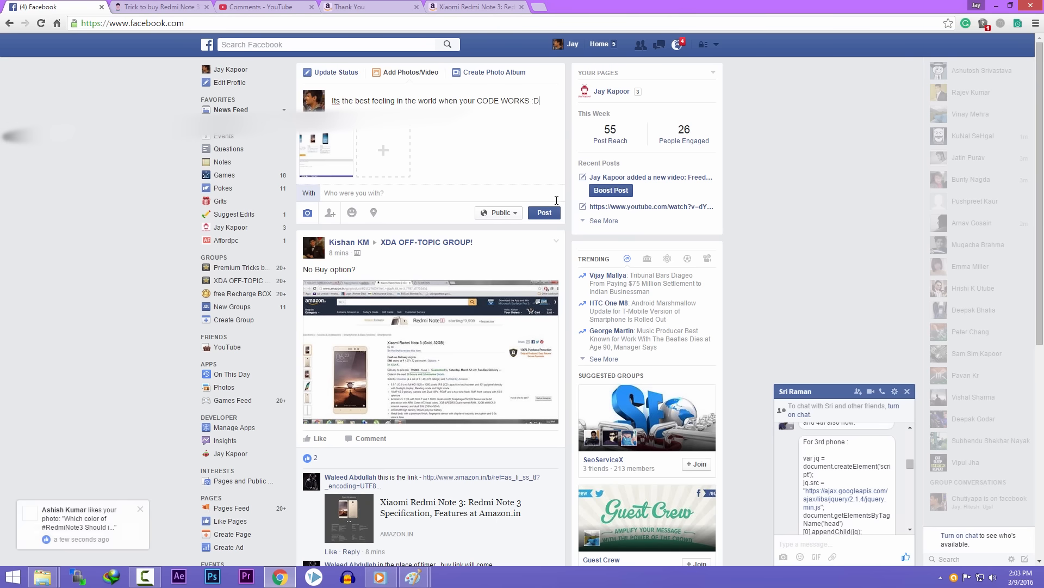
click(544, 212)
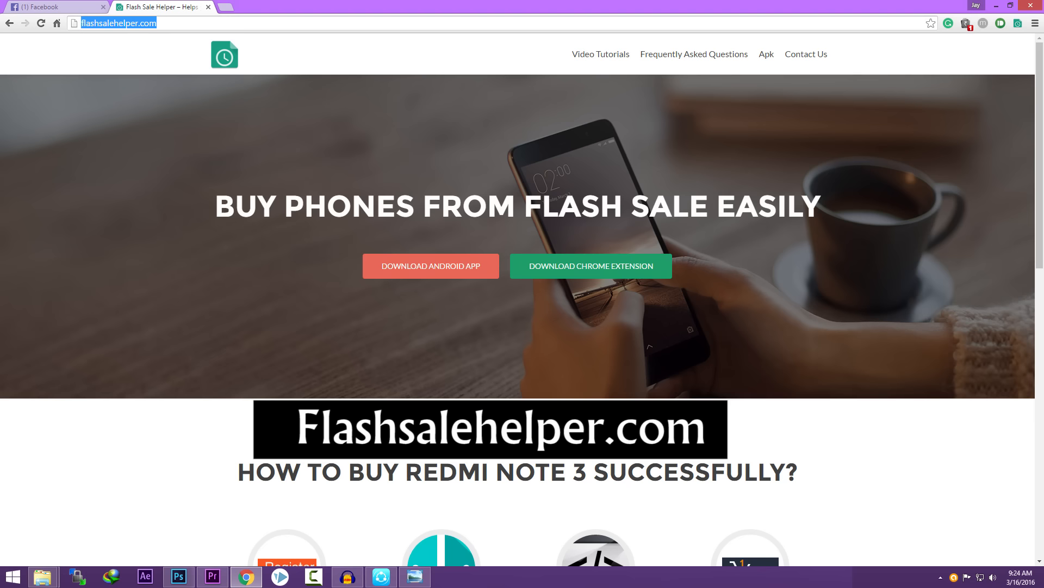
Install Flash Sale Helper and open the Amazon Redmi Note 3 sale from its sales list
click(589, 265)
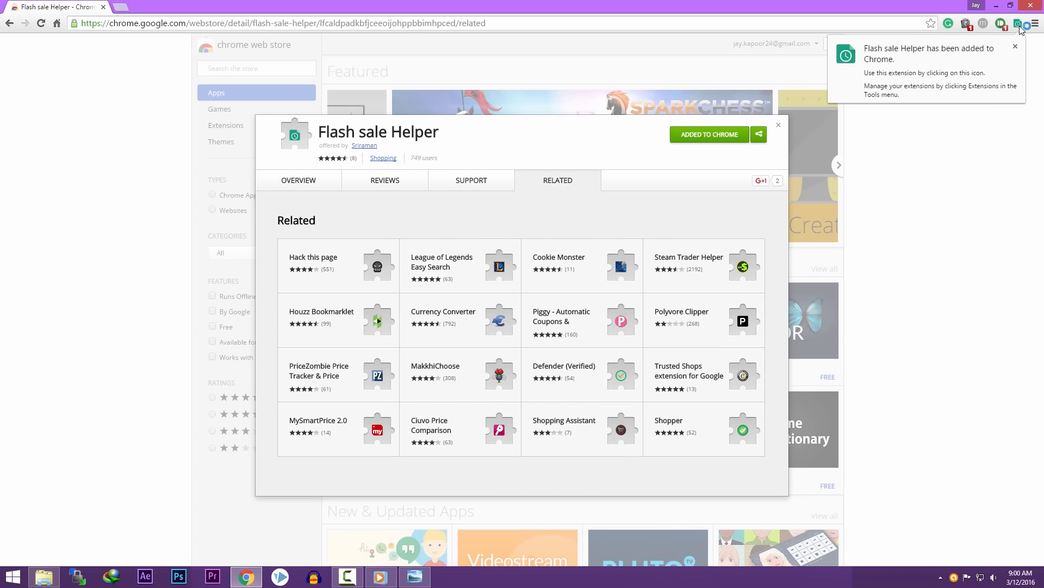
click(1017, 22)
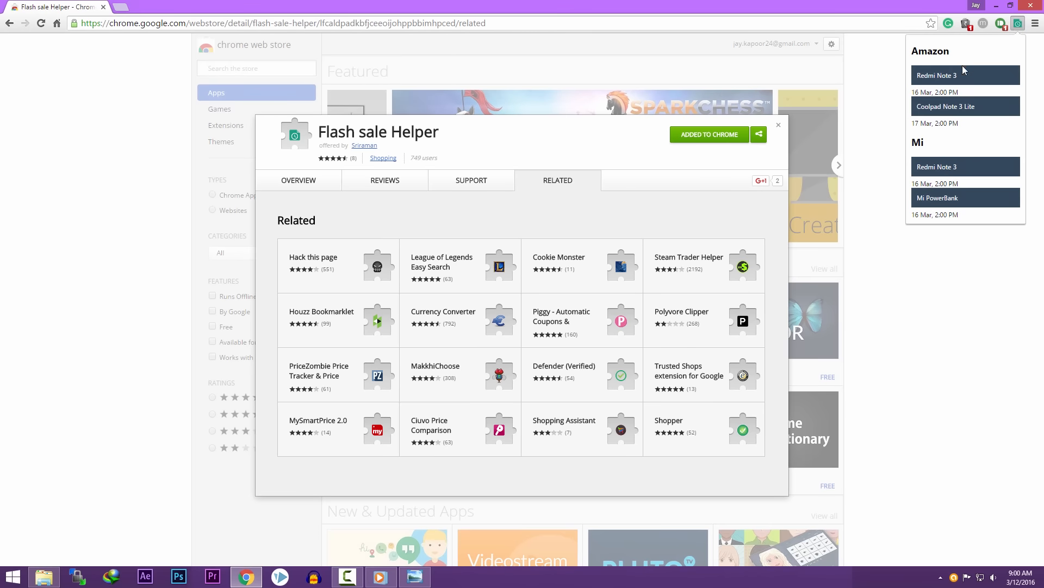
click(937, 75)
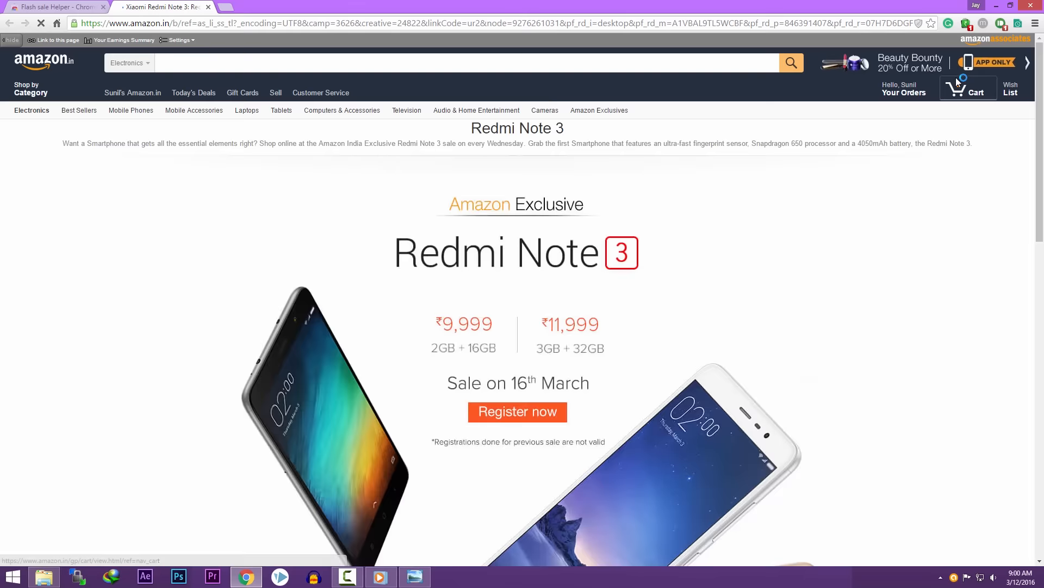